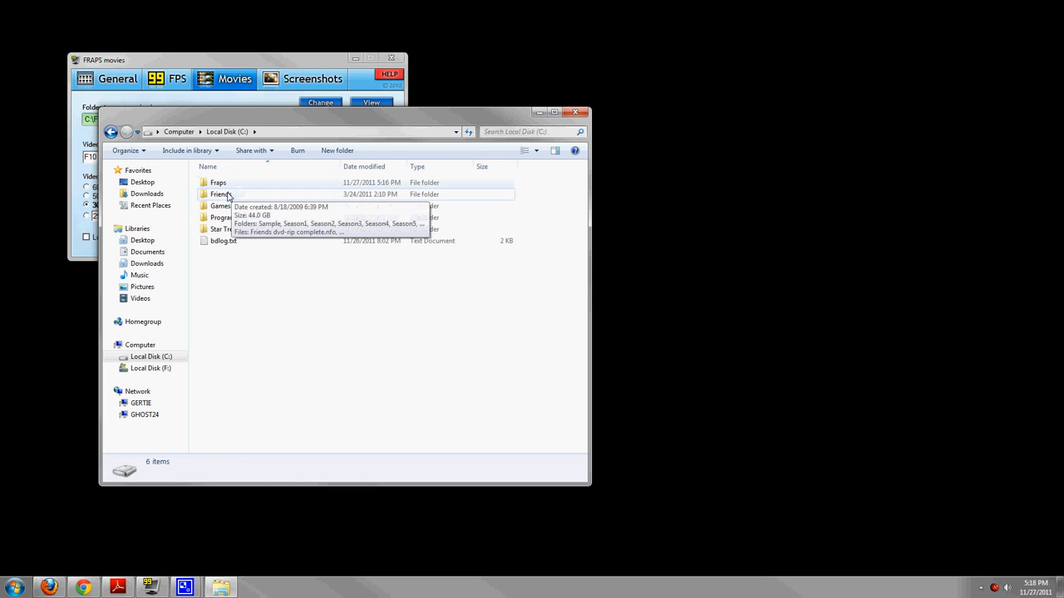
Step: Enter the Fraps folder on Local Disk (C:) and select its three TESV game clips
{"action": "double_click", "coordinate": [217, 182]}
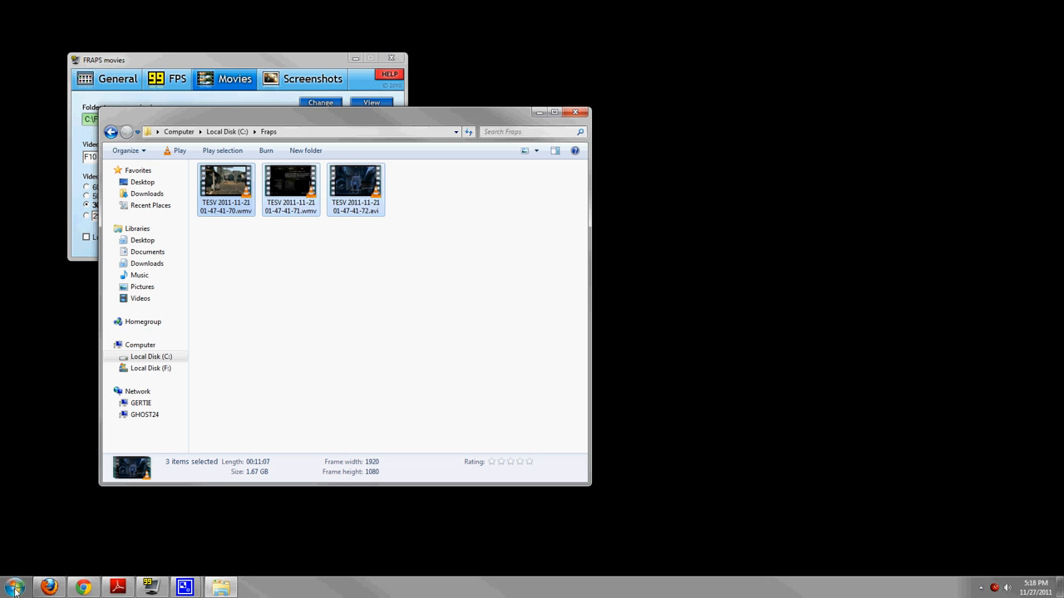
Step: Launch Windows Live Movie Maker from the Start menu program list
{"action": "left_click", "coordinate": [13, 587]}
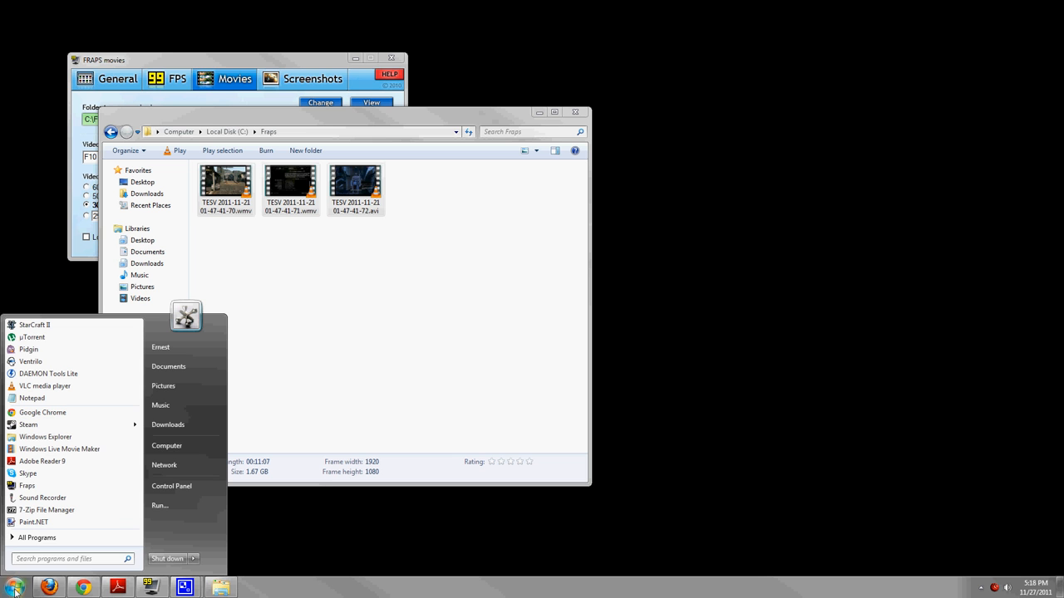
{"action": "left_click", "coordinate": [71, 558]}
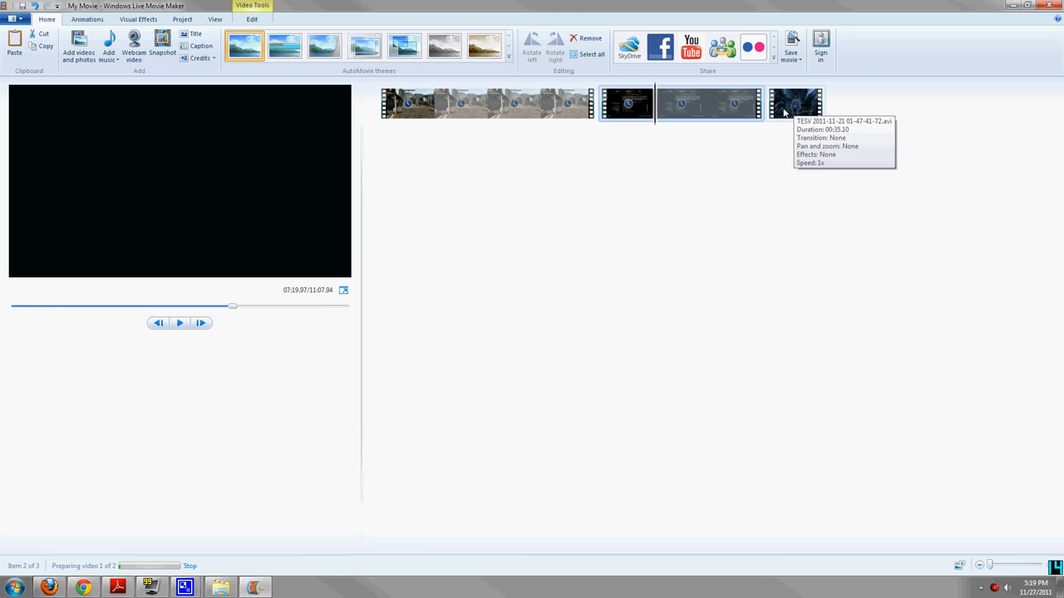
{"action": "mouse_move", "coordinate": [558, 240]}
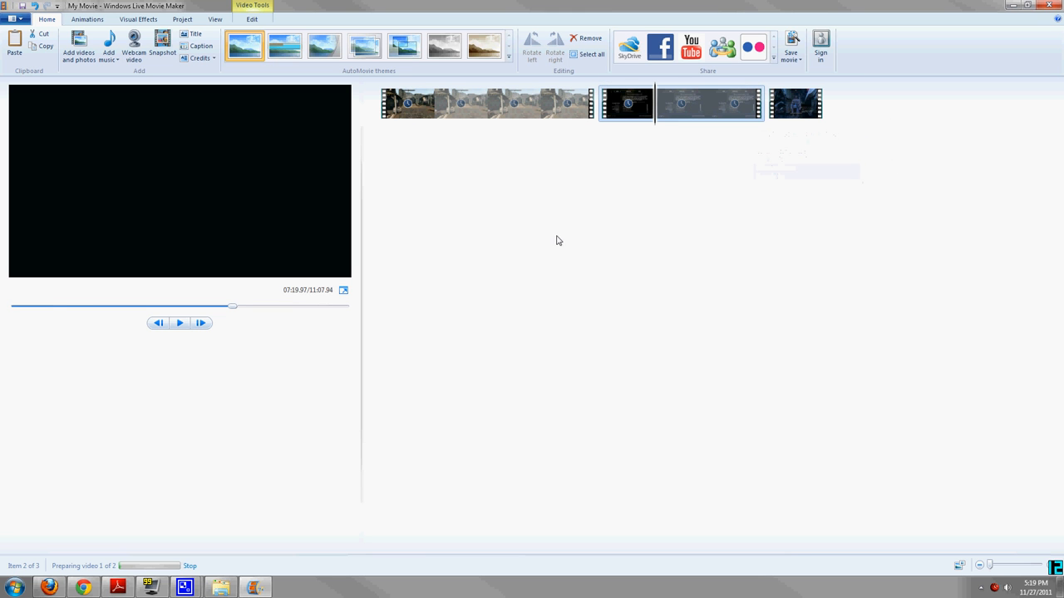
{"action": "mouse_move", "coordinate": [537, 236]}
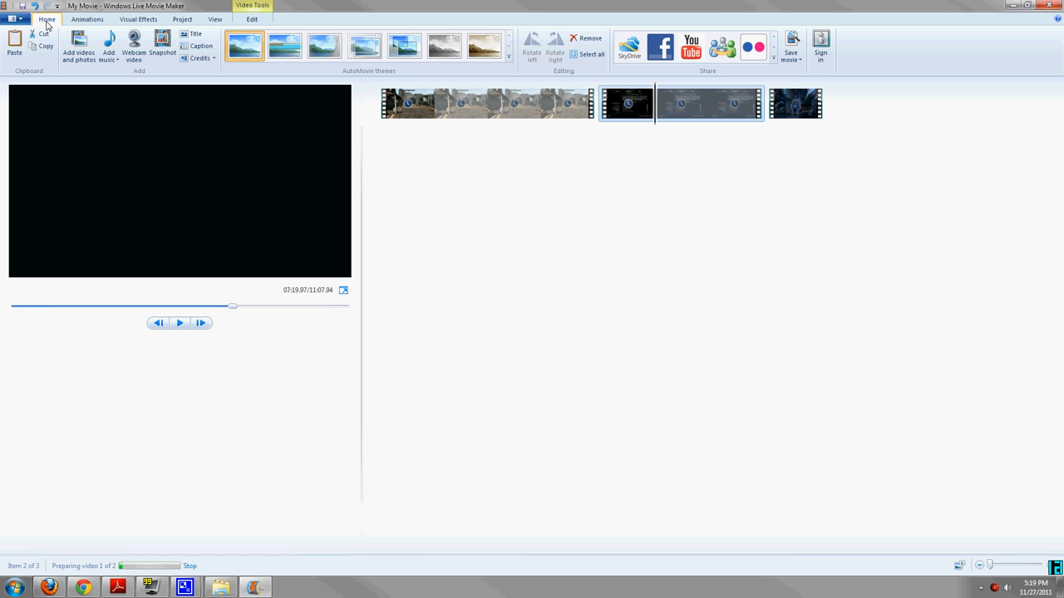
{"action": "mouse_move", "coordinate": [196, 109]}
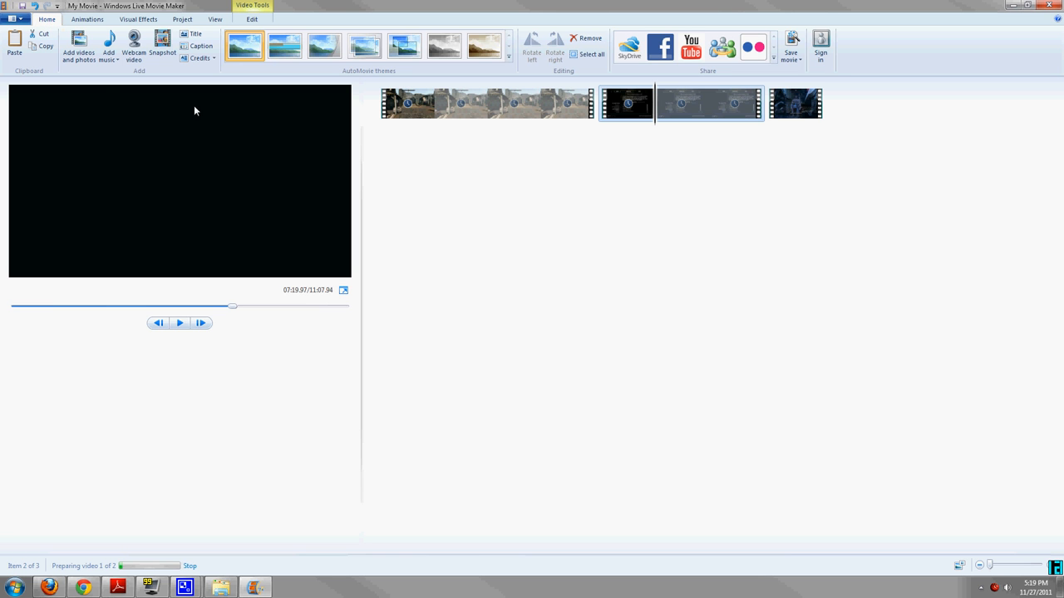
{"action": "mouse_move", "coordinate": [790, 47]}
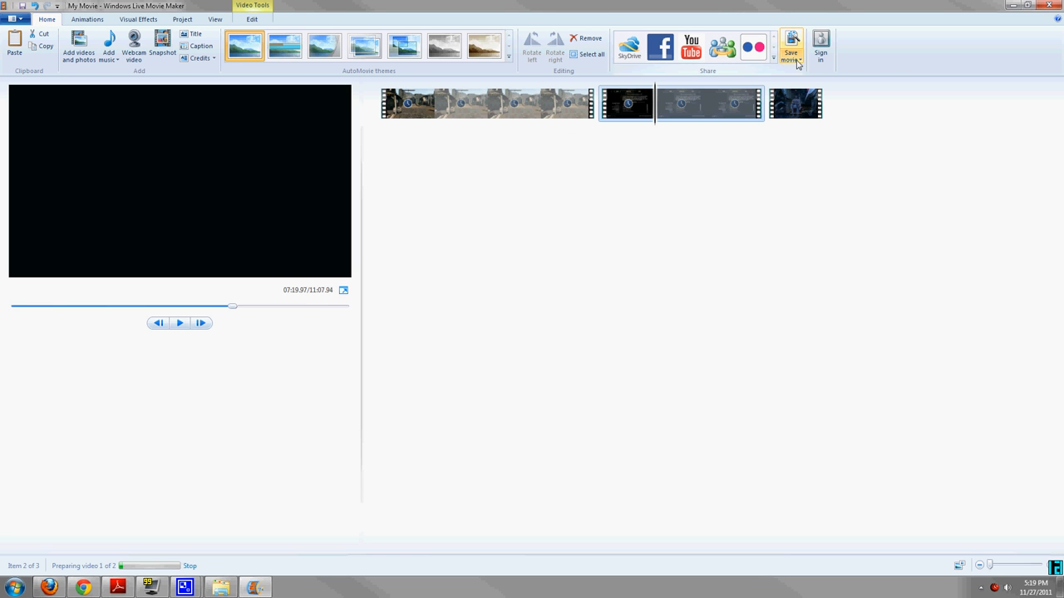
{"action": "left_click", "coordinate": [791, 48]}
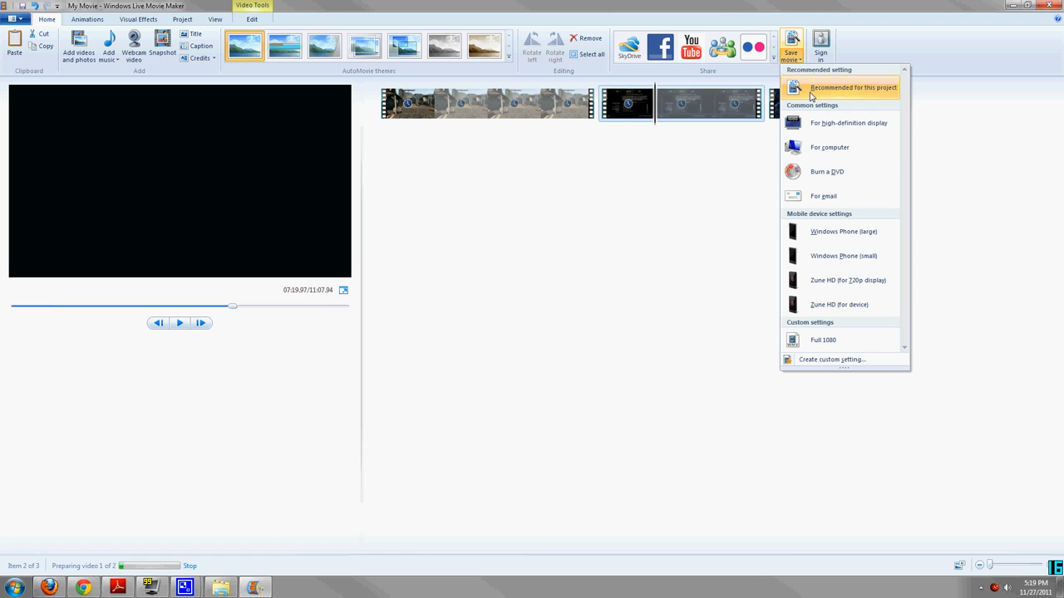
{"action": "mouse_move", "coordinate": [852, 87]}
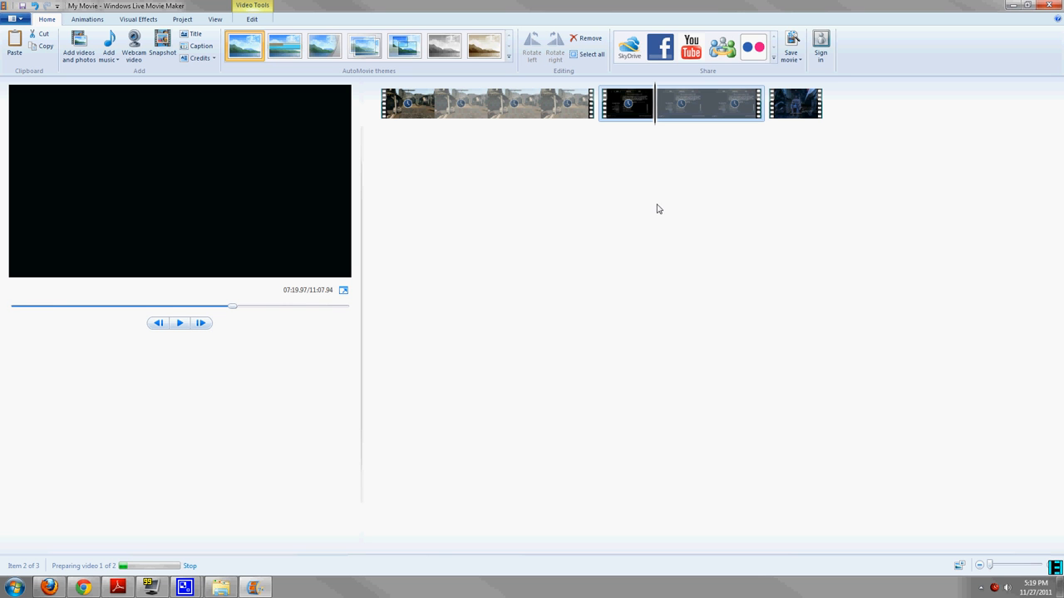
{"action": "mouse_move", "coordinate": [992, 89]}
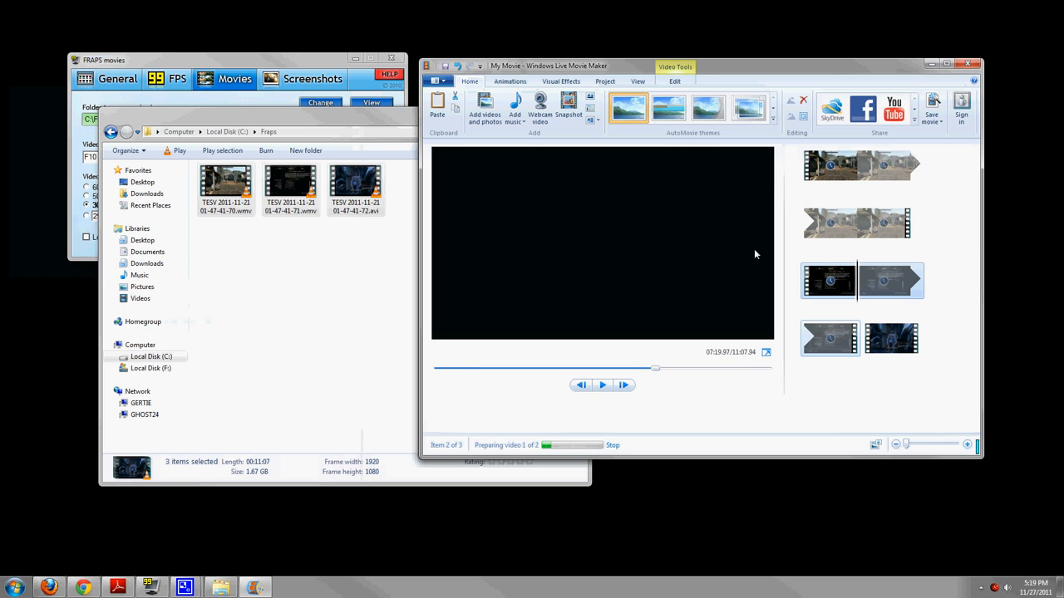
{"action": "mouse_move", "coordinate": [690, 266]}
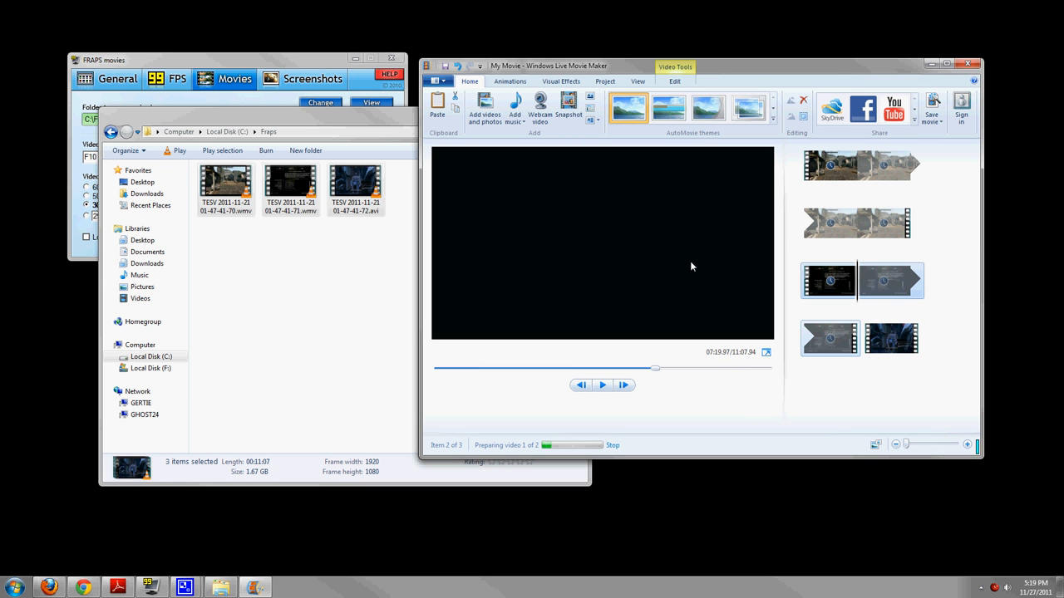